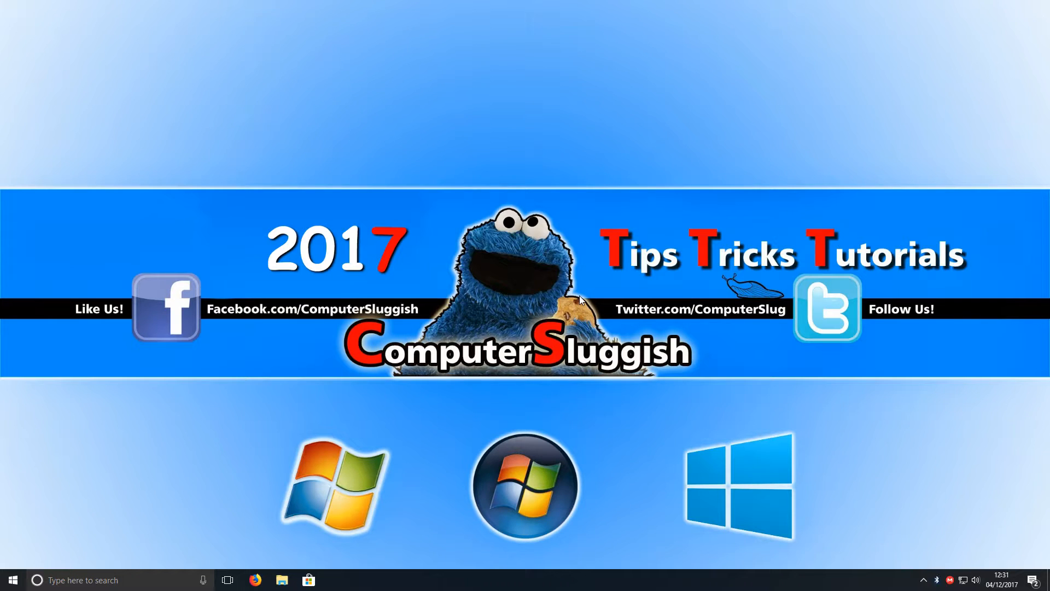
mouse_move(965, 561)
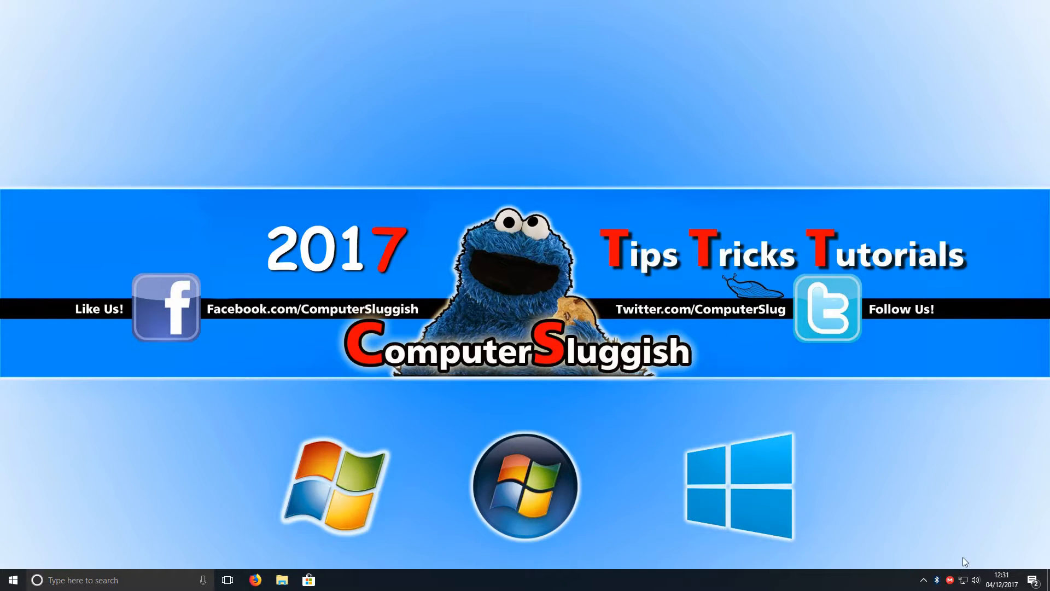
mouse_move(938, 579)
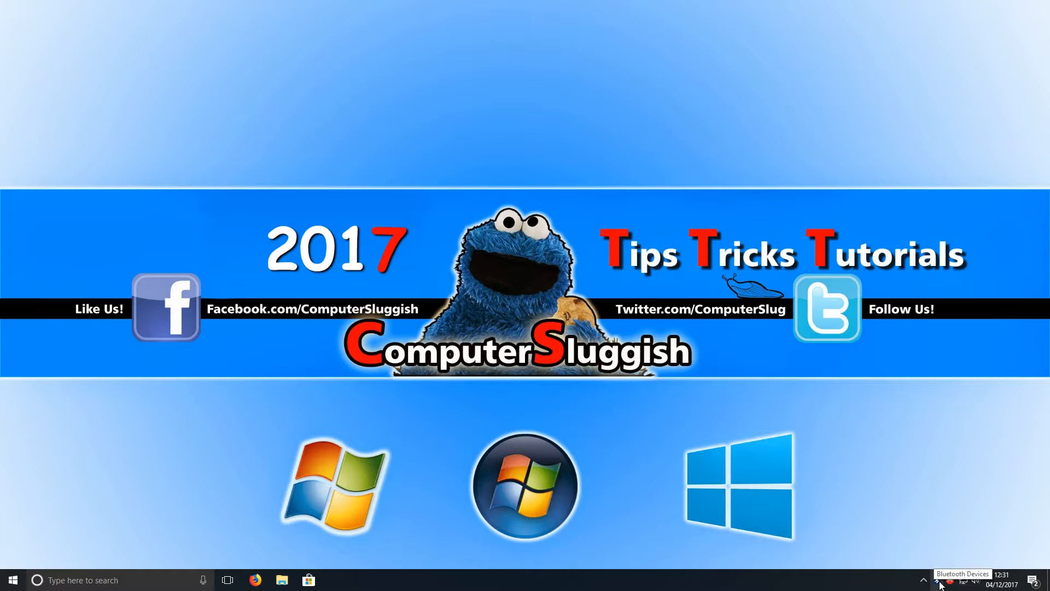
Open Bluetooth & other devices settings from the Bluetooth tray menu and confirm Bluetooth is on.
right_click(943, 579)
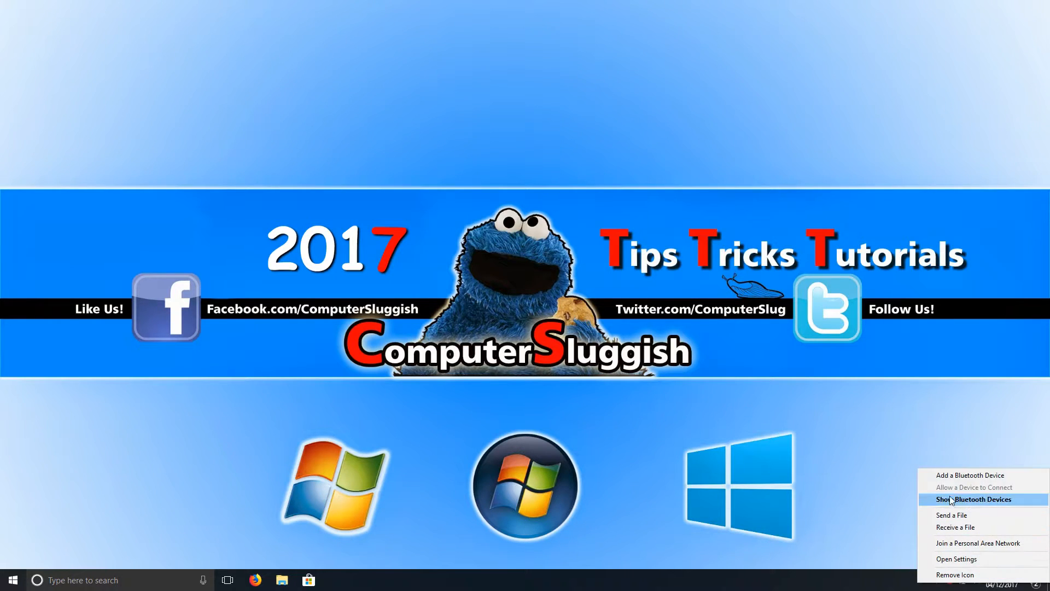
mouse_move(914, 460)
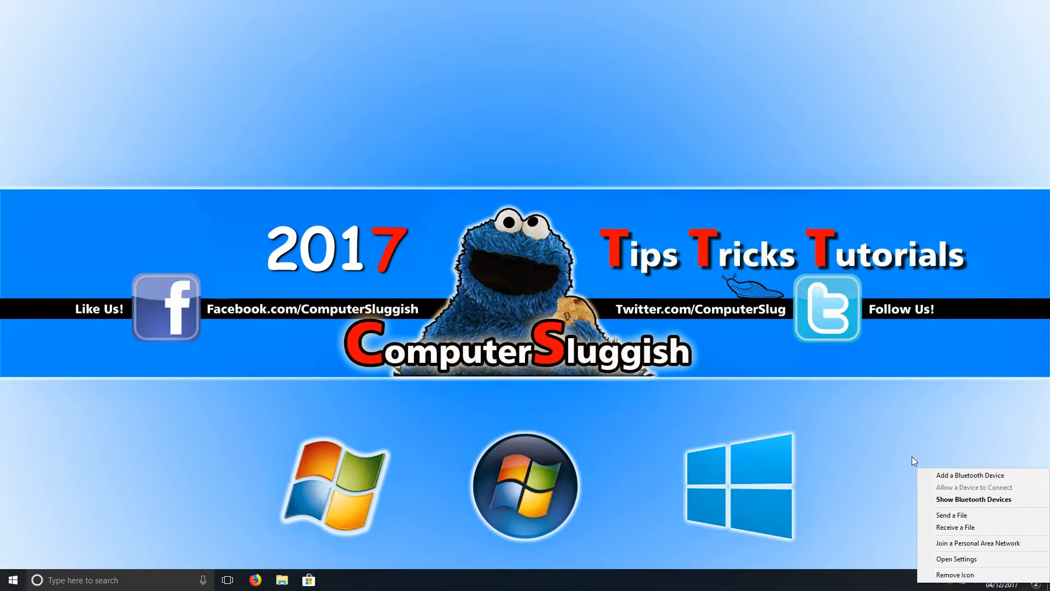
click(830, 412)
text(bluet)
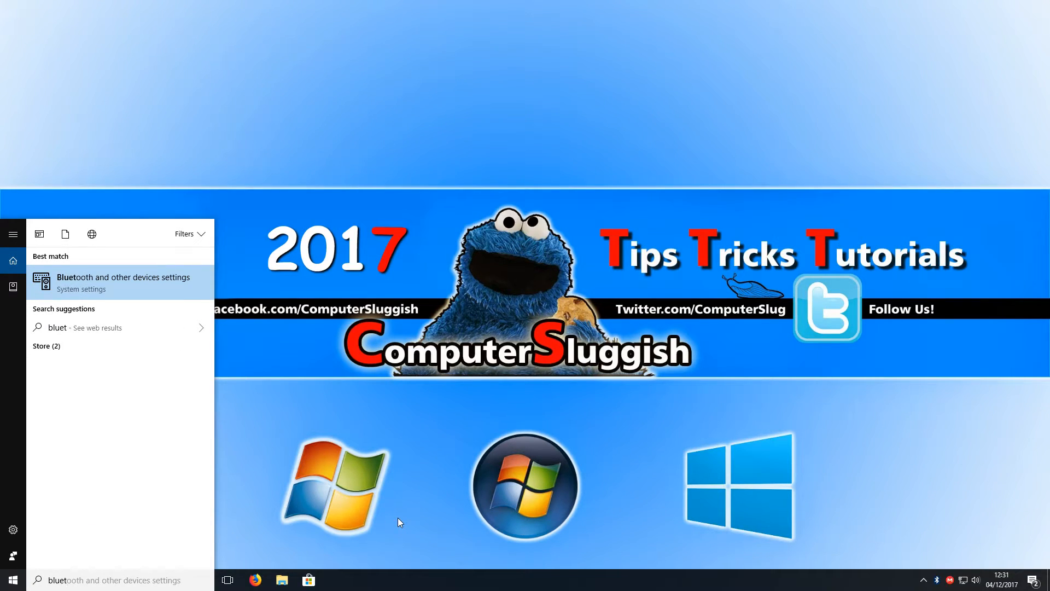
click(121, 282)
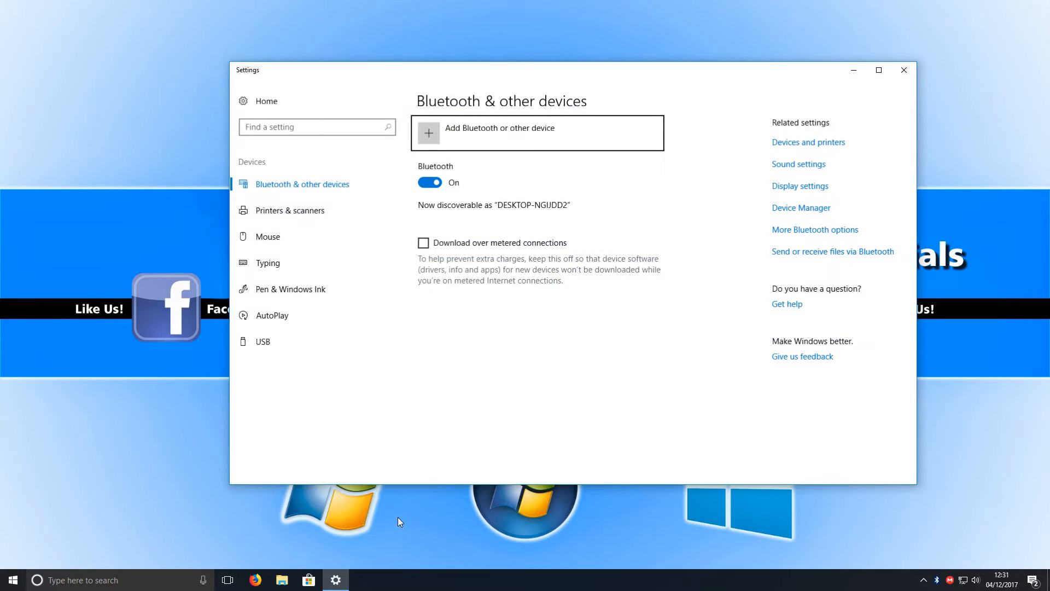
click(430, 182)
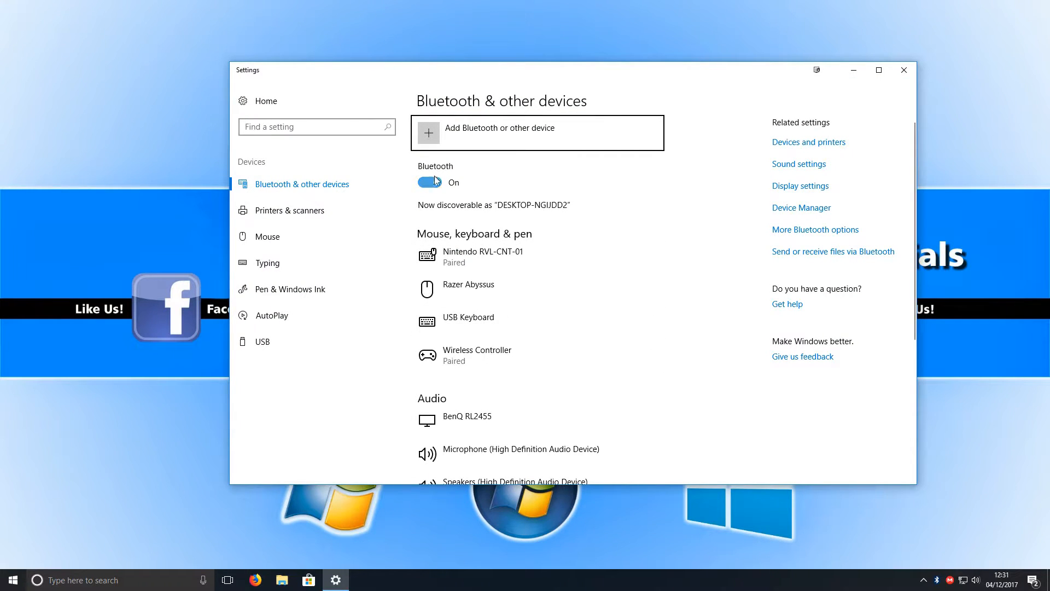
mouse_move(448, 182)
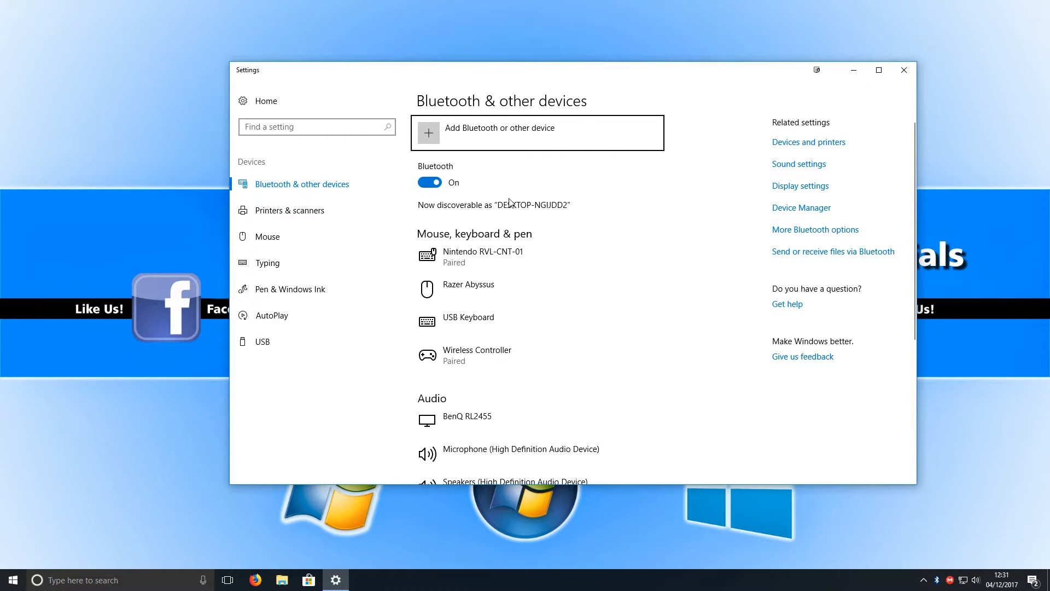
mouse_move(479, 138)
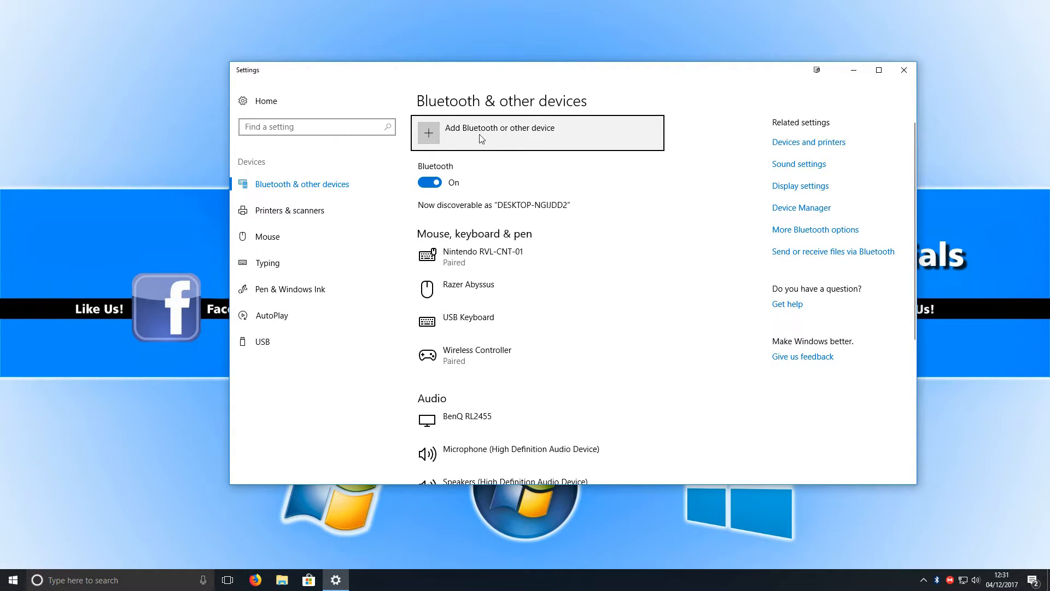
Add a Bluetooth device, pair the Xbox Wireless Controller, and close the window with Done.
click(499, 132)
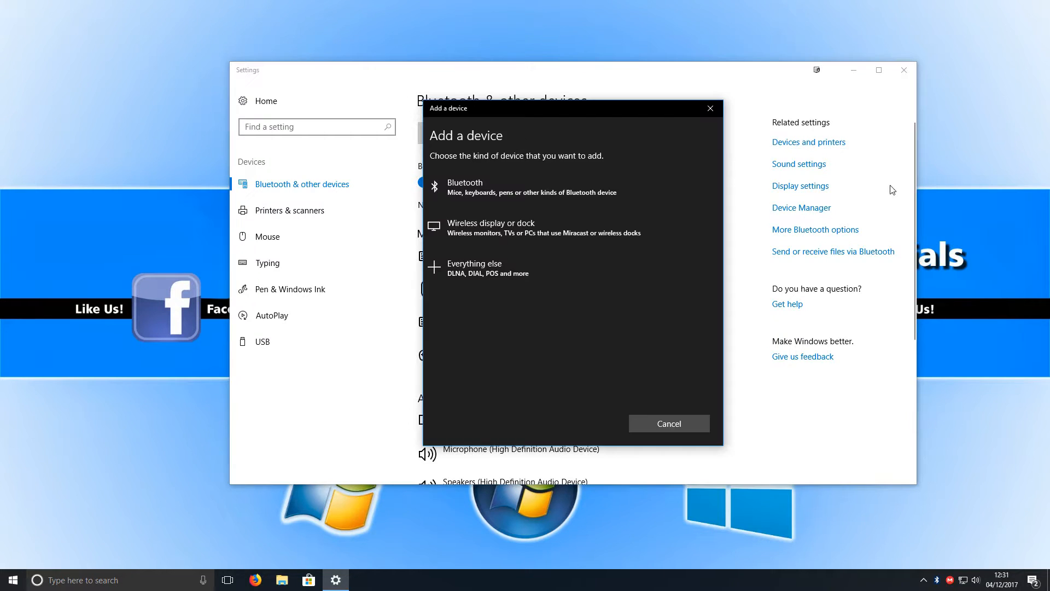
mouse_move(547, 199)
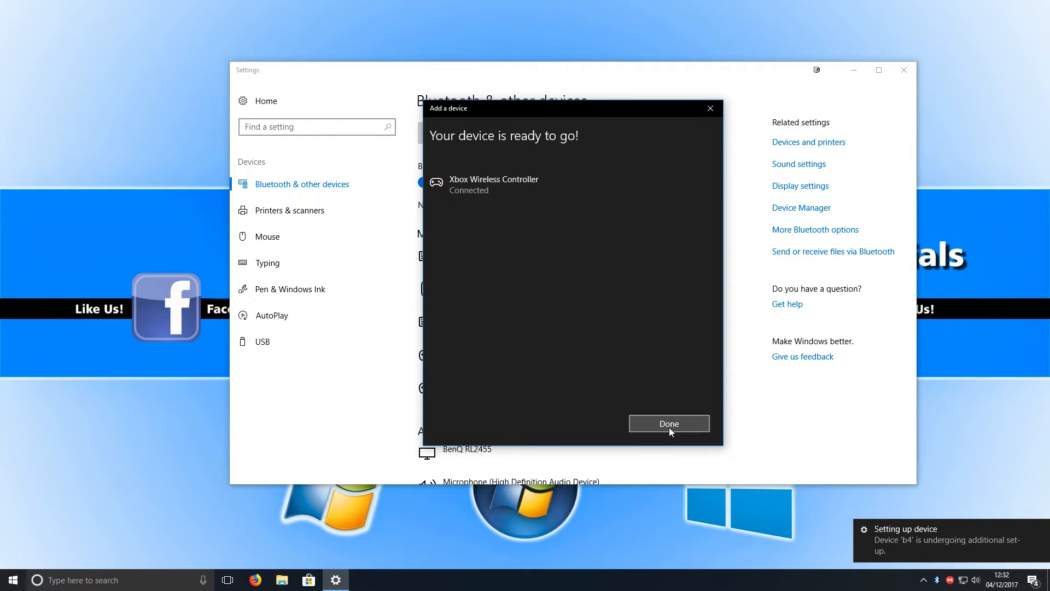
click(667, 423)
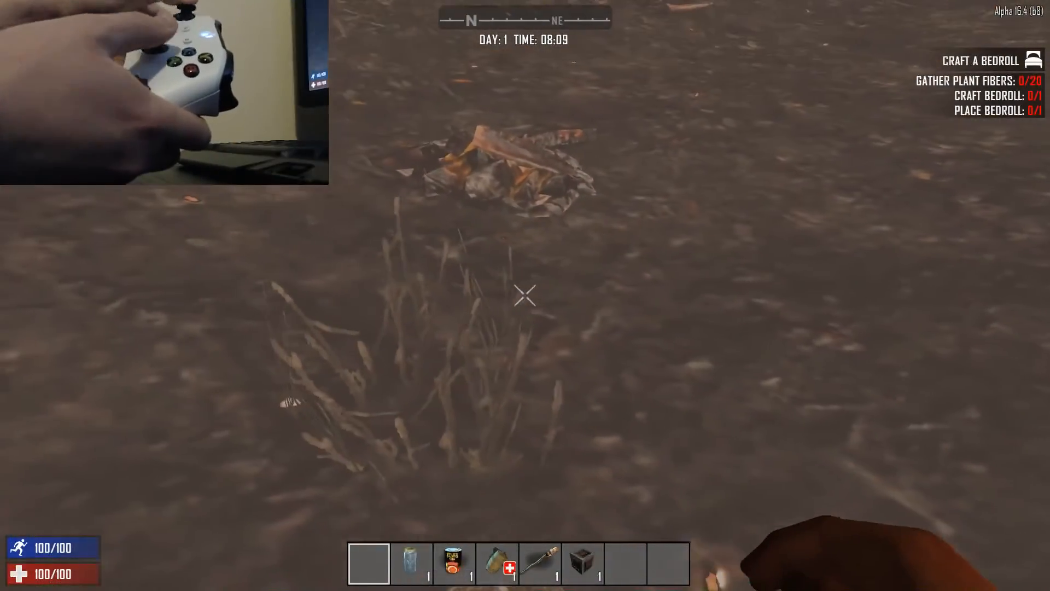
mouse_move(525, 295)
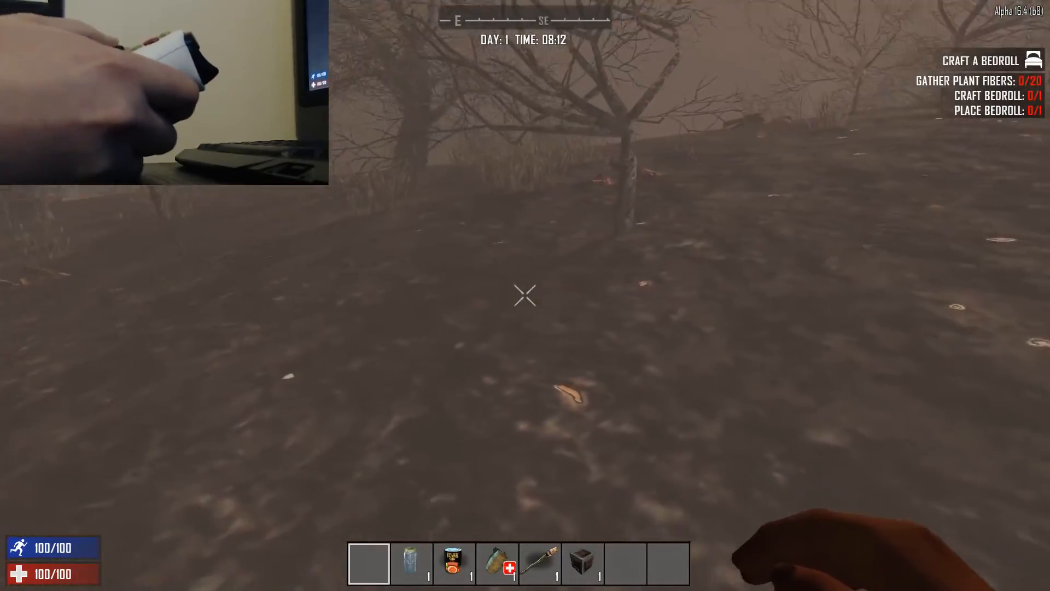
mouse_move(525, 294)
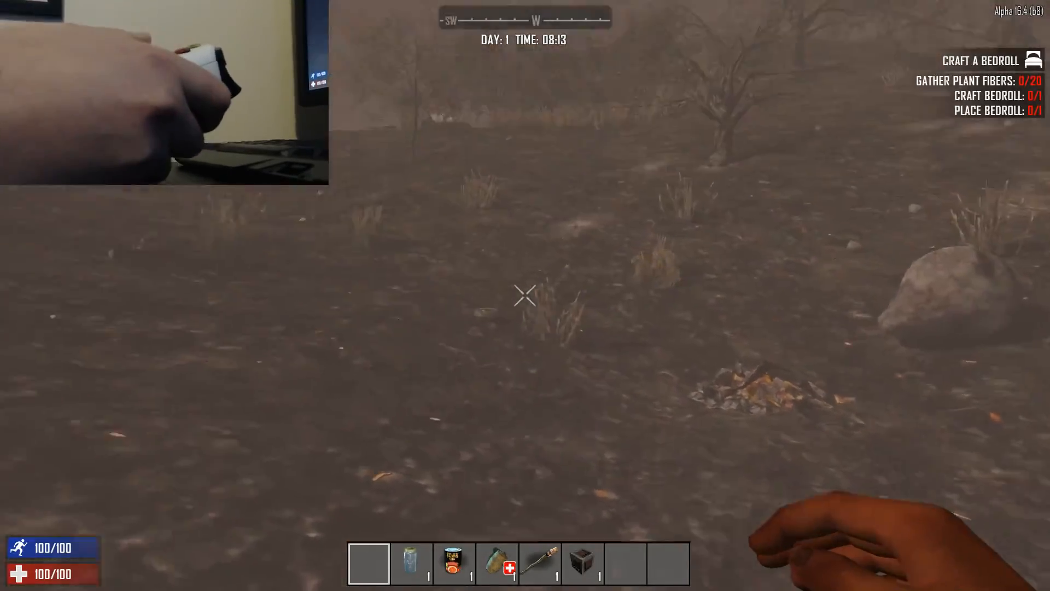
mouse_move(525, 294)
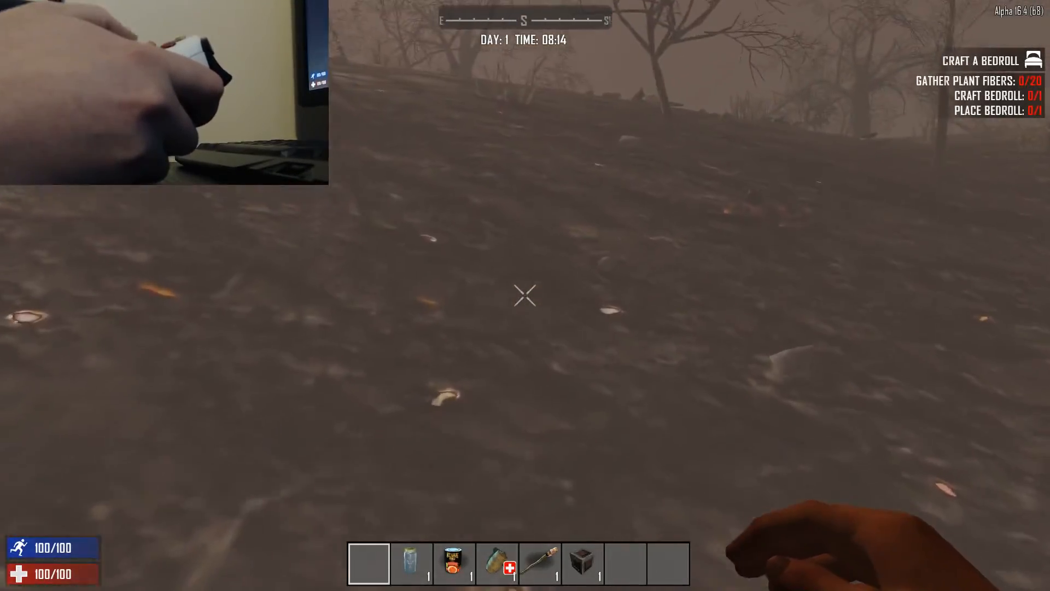
mouse_move(525, 295)
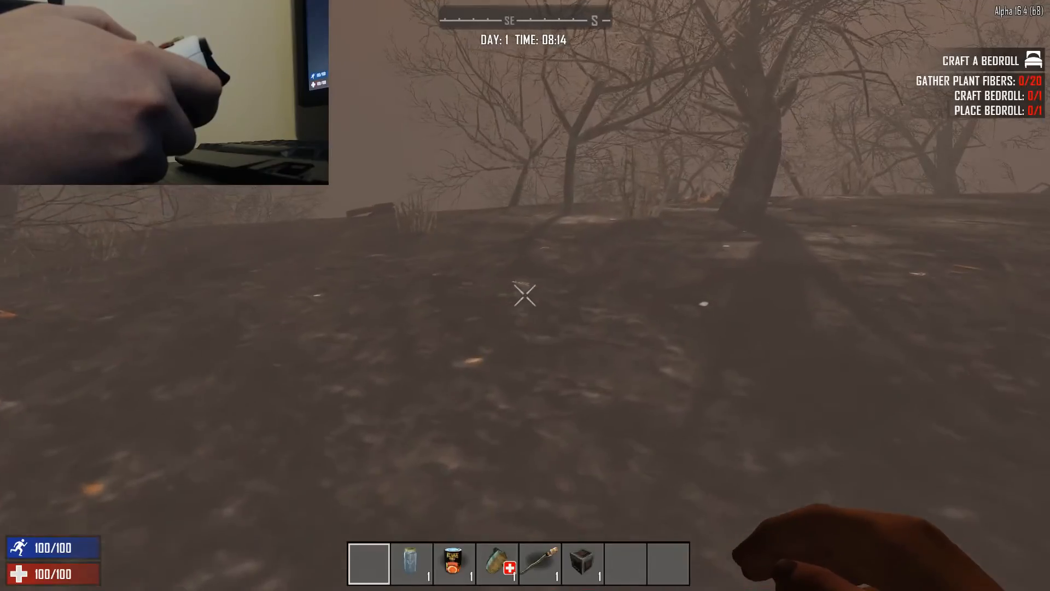
mouse_move(525, 295)
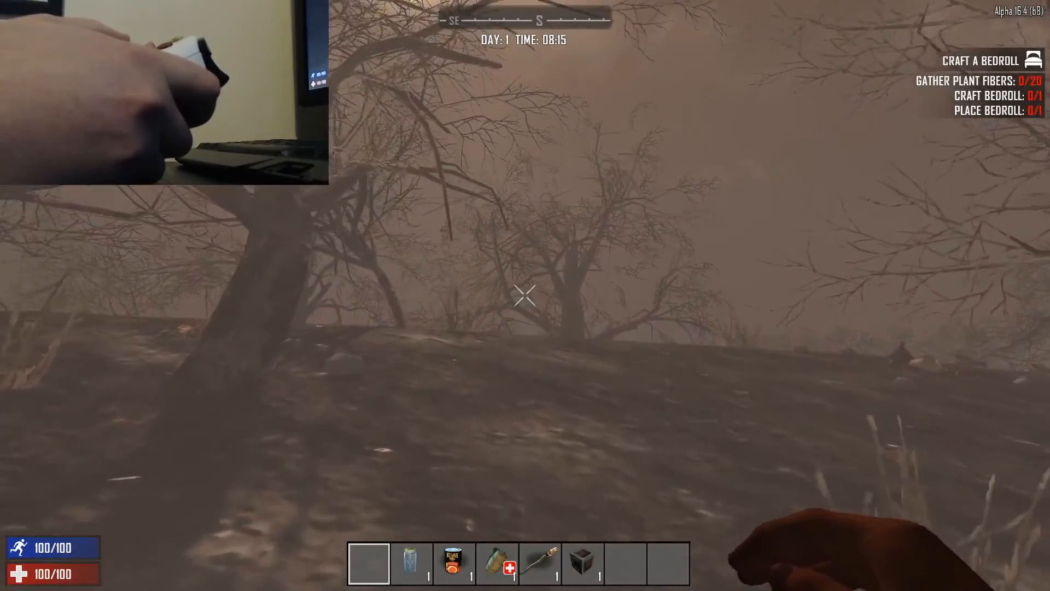